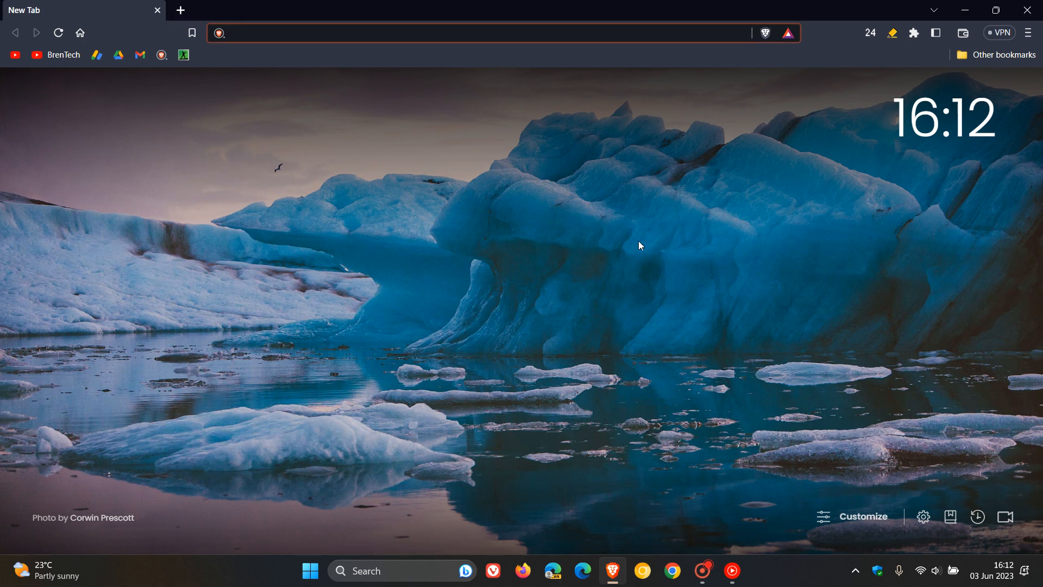
mouse_move(637, 244)
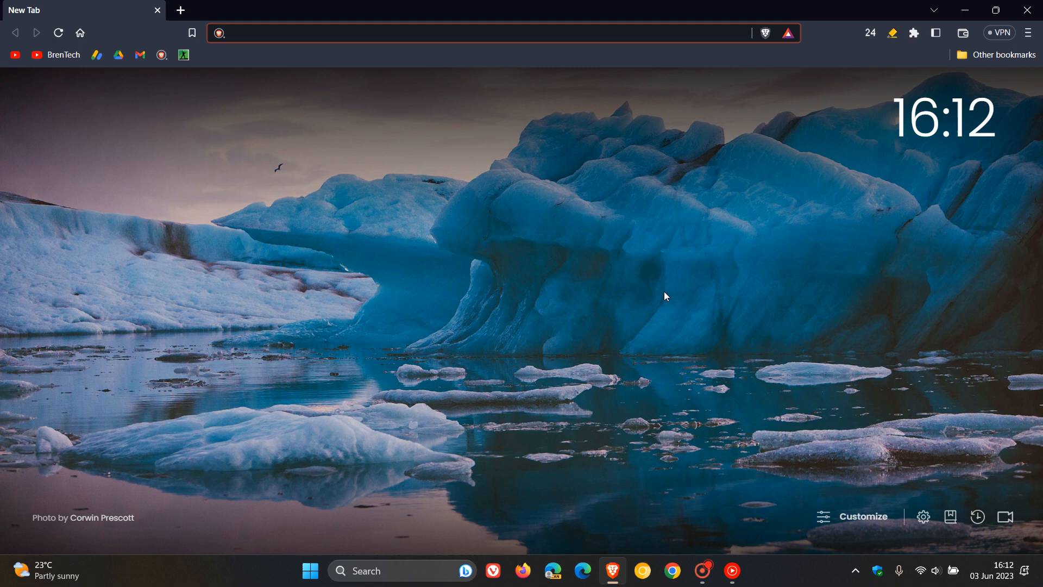
mouse_move(713, 283)
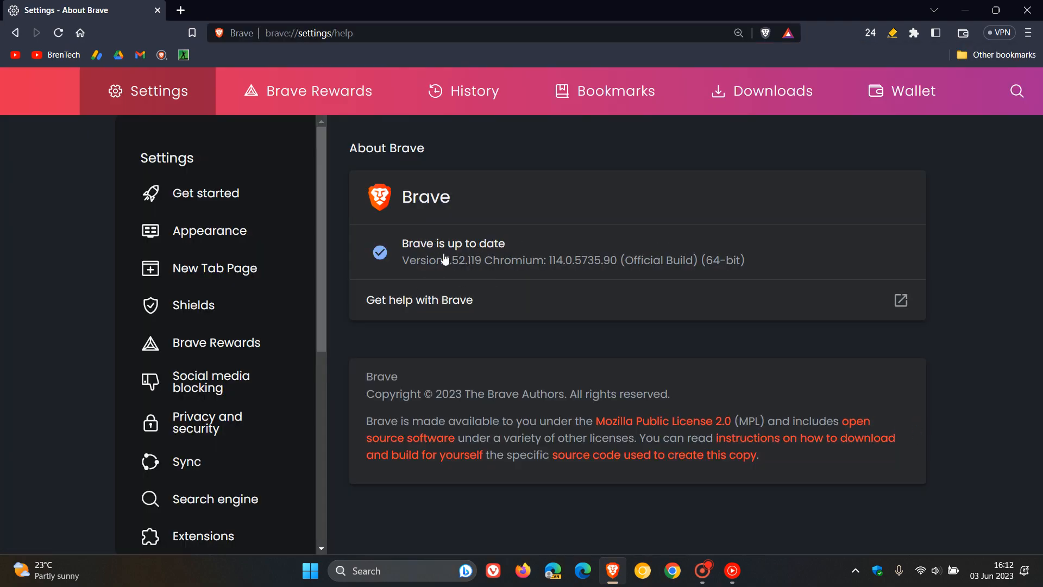
mouse_move(350, 190)
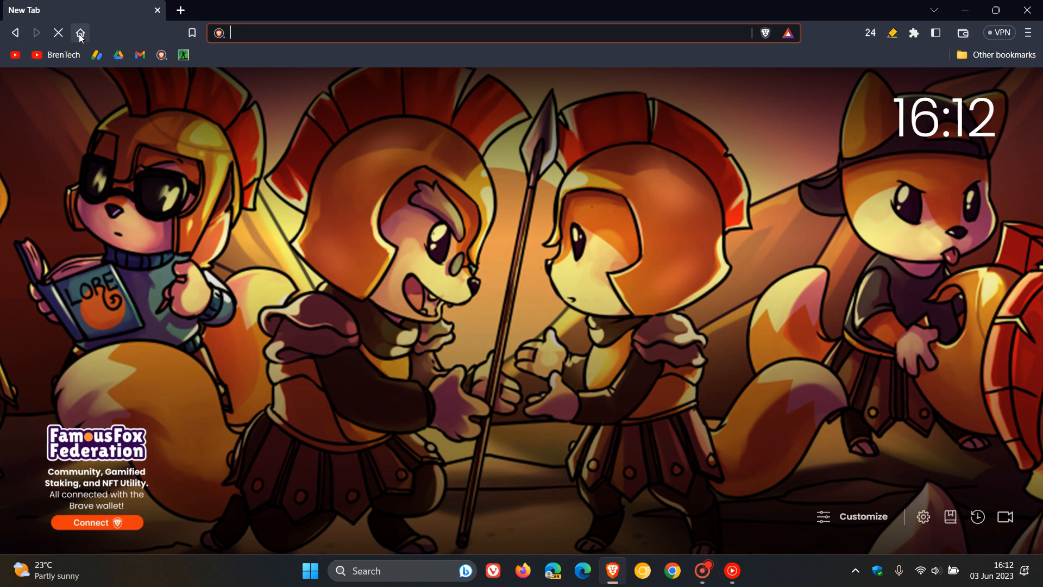
Confirm Brave is up to date on About Brave, then go Home and open the Firewall + VPN panel.
click(58, 32)
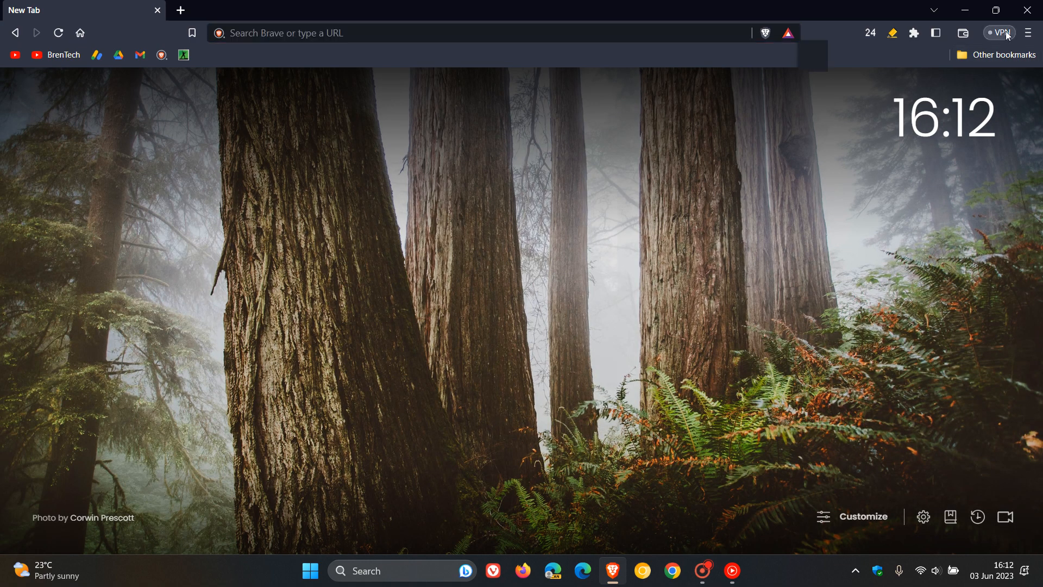
click(999, 32)
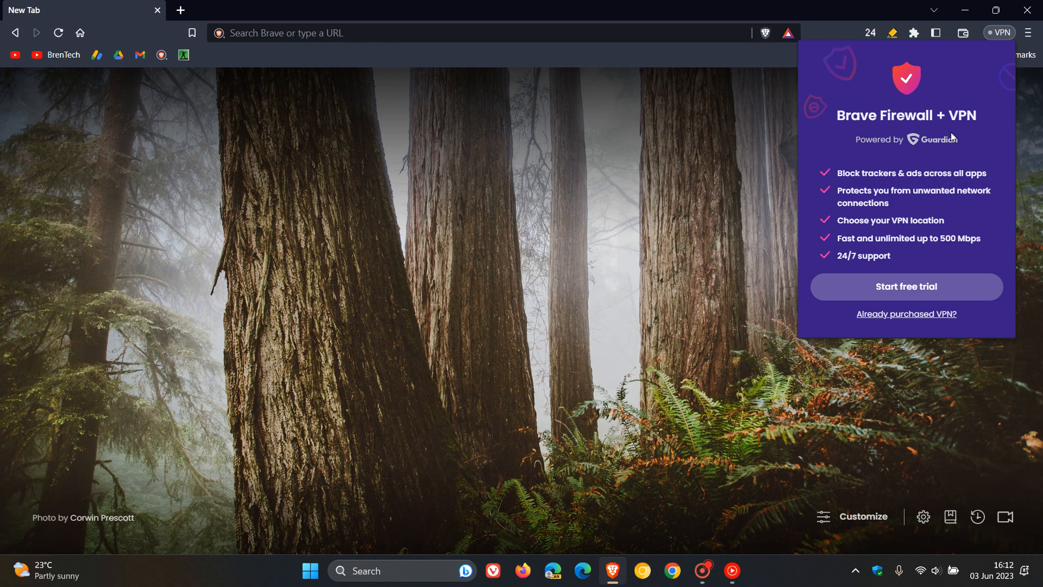
mouse_move(970, 136)
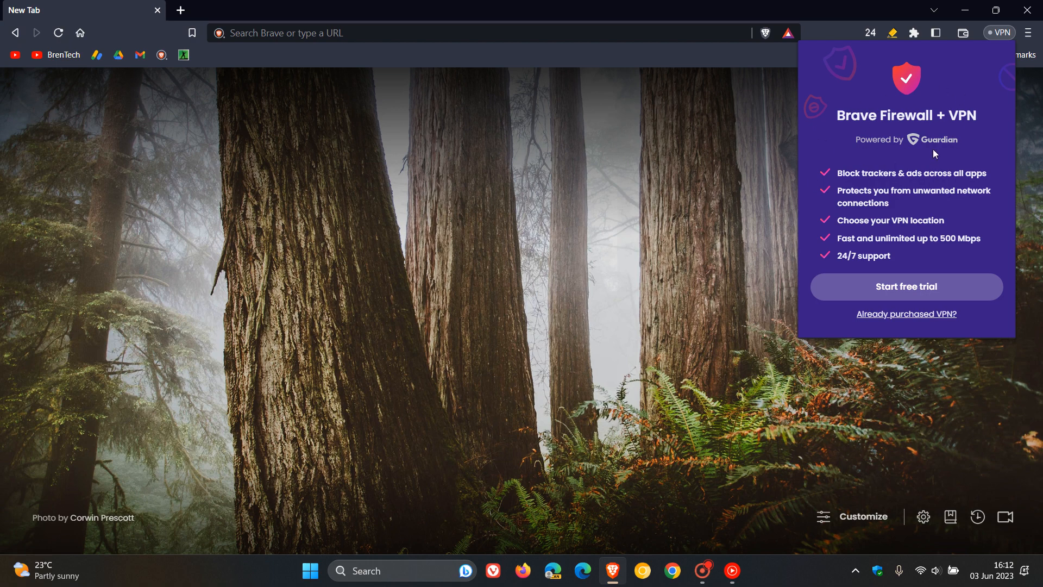
mouse_move(676, 254)
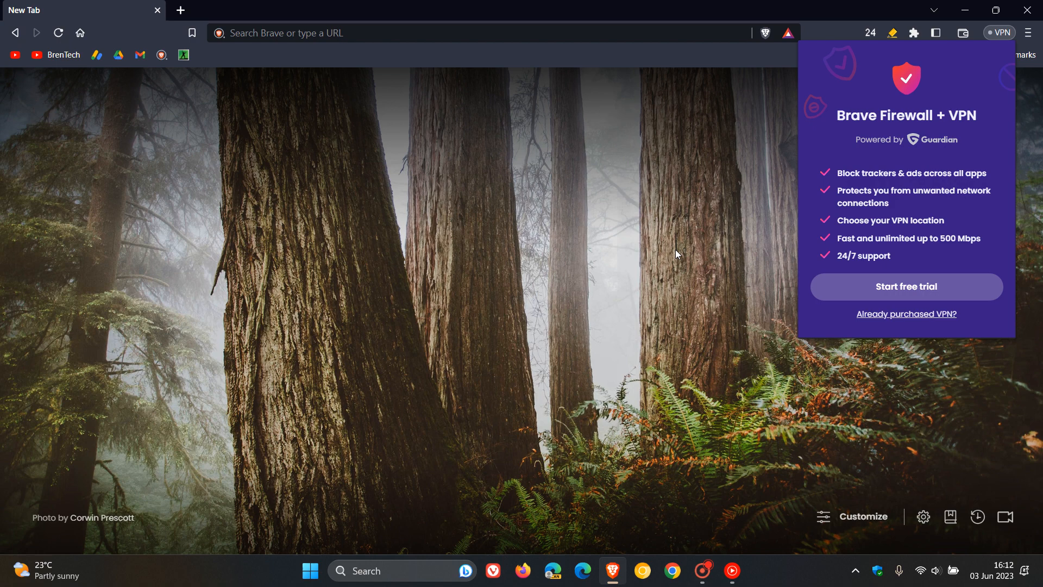
mouse_move(894, 164)
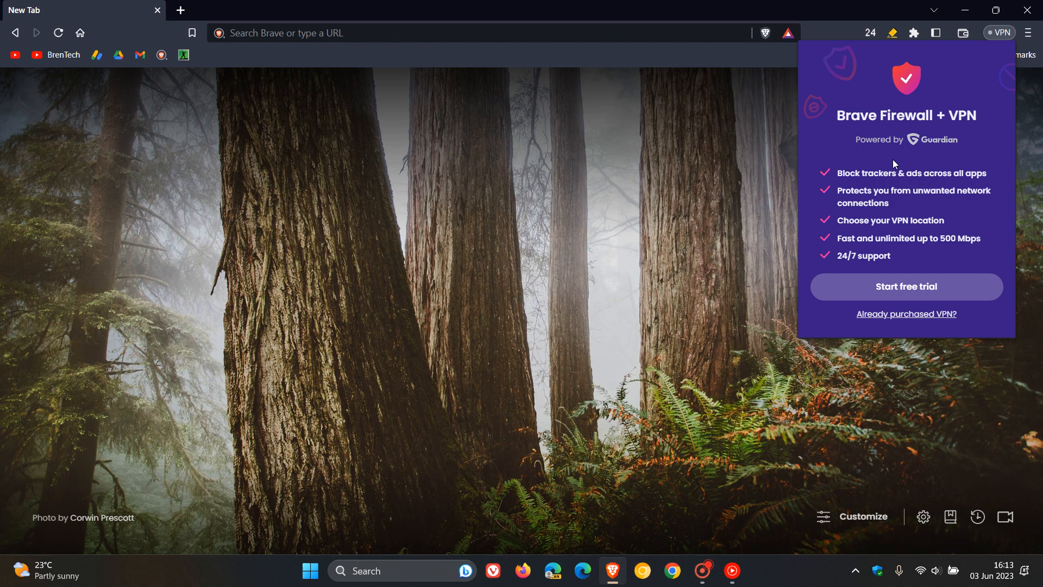
mouse_move(580, 274)
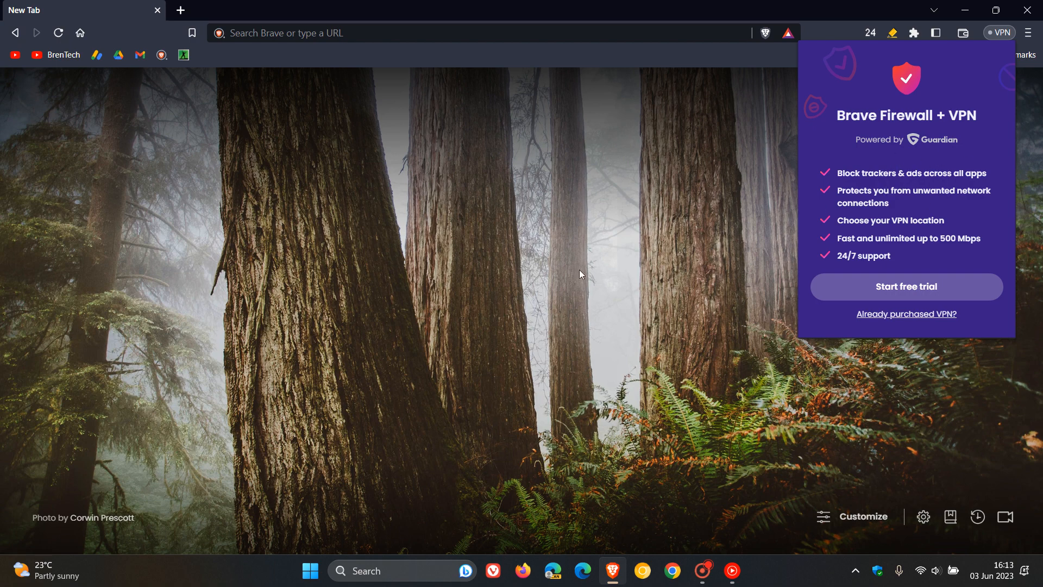
mouse_move(705, 234)
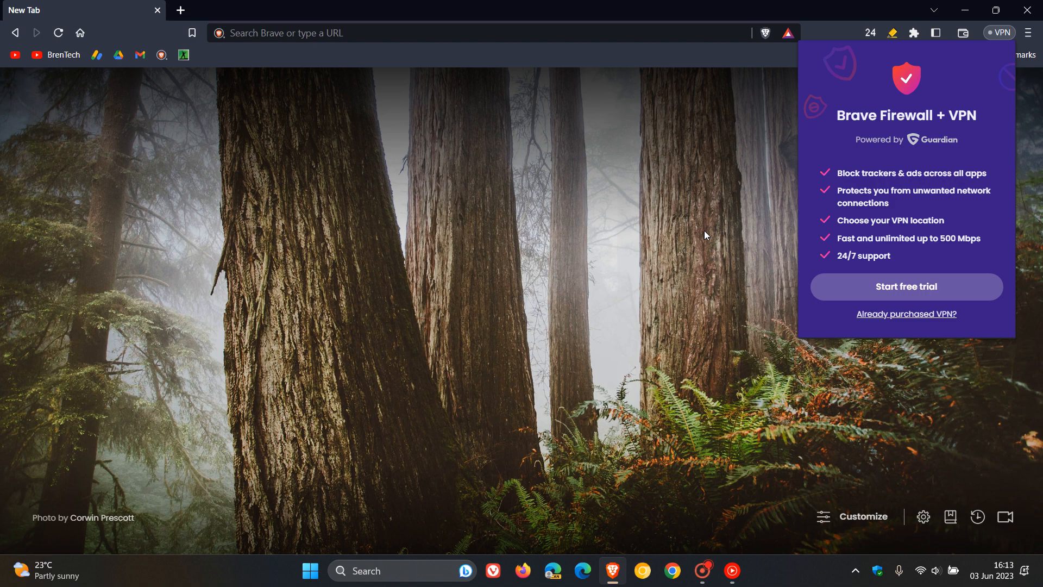
mouse_move(684, 249)
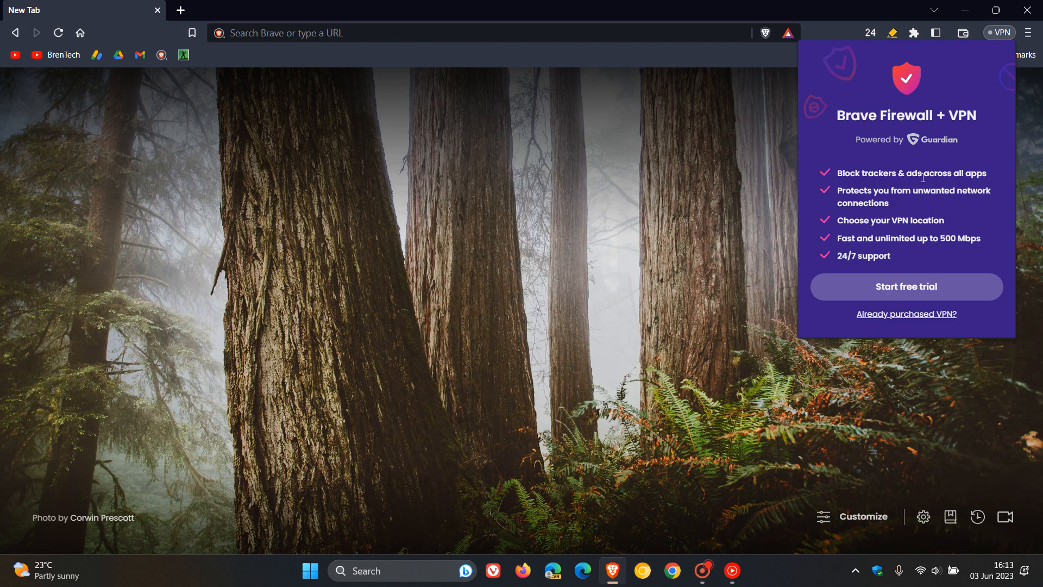
mouse_move(625, 214)
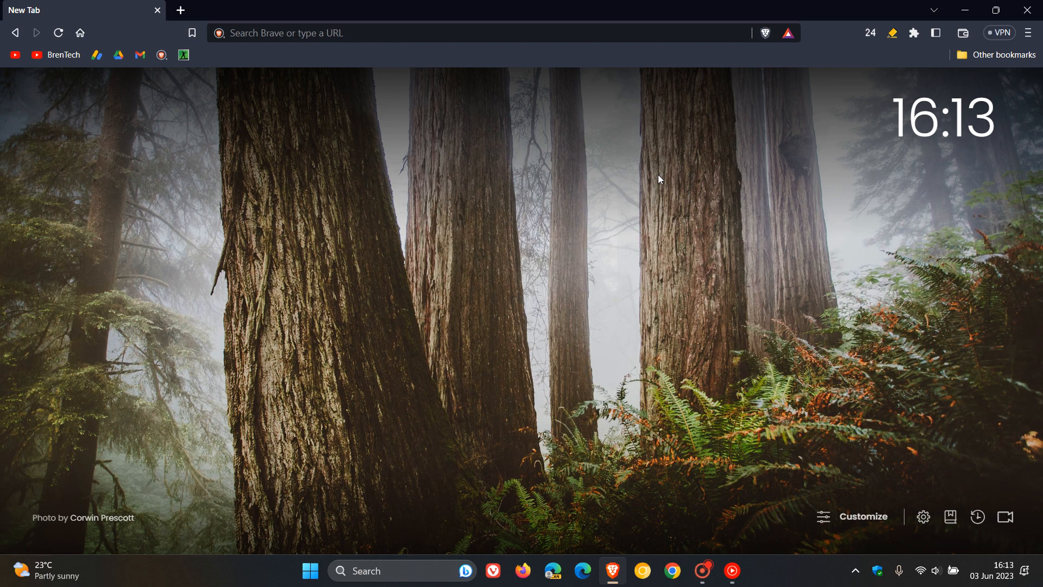
mouse_move(477, 310)
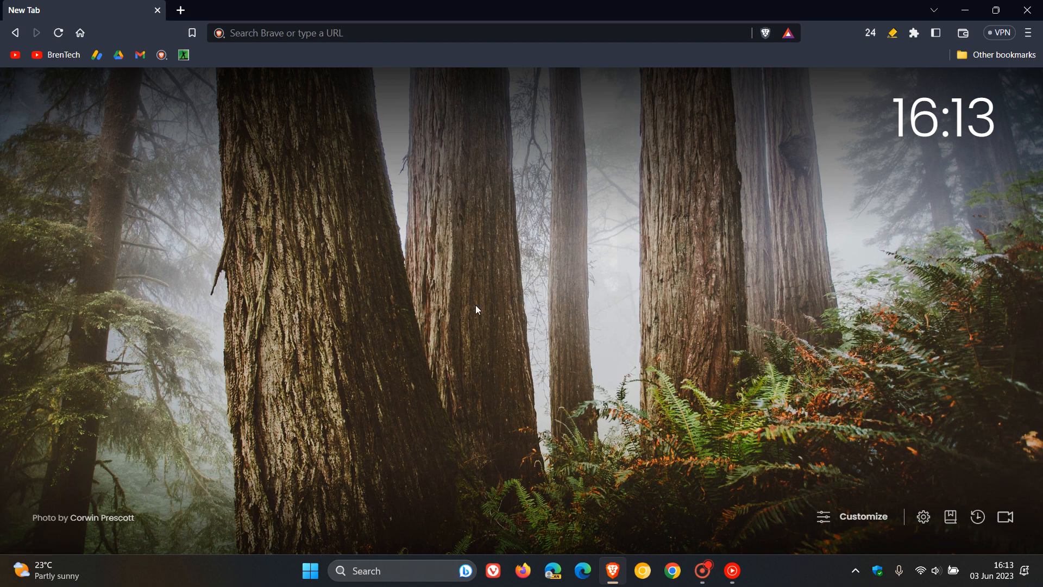
mouse_move(606, 199)
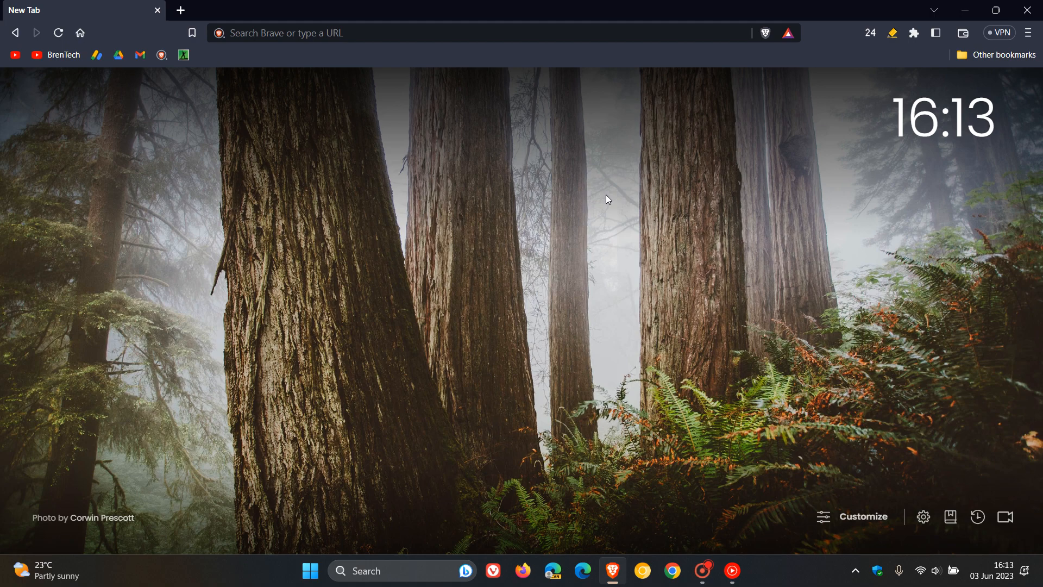